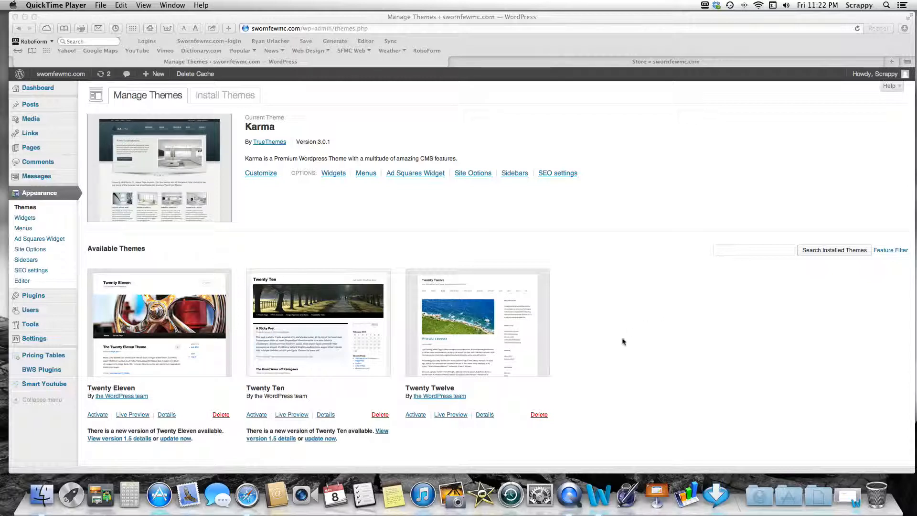
pyautogui.moveTo(640, 322)
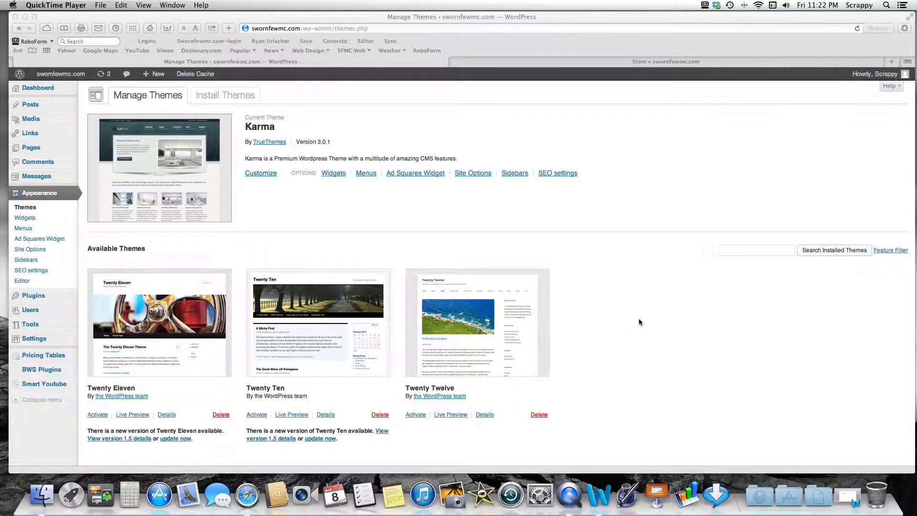
pyautogui.moveTo(644, 317)
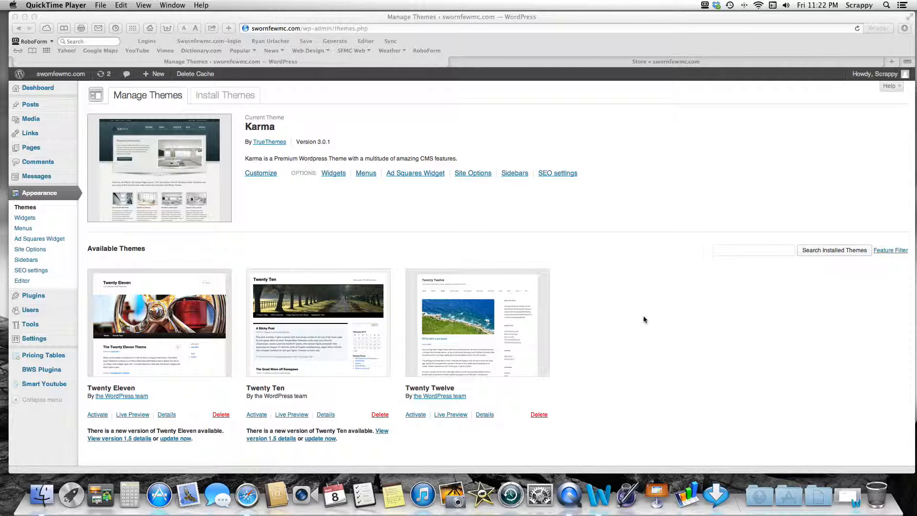
pyautogui.moveTo(644, 301)
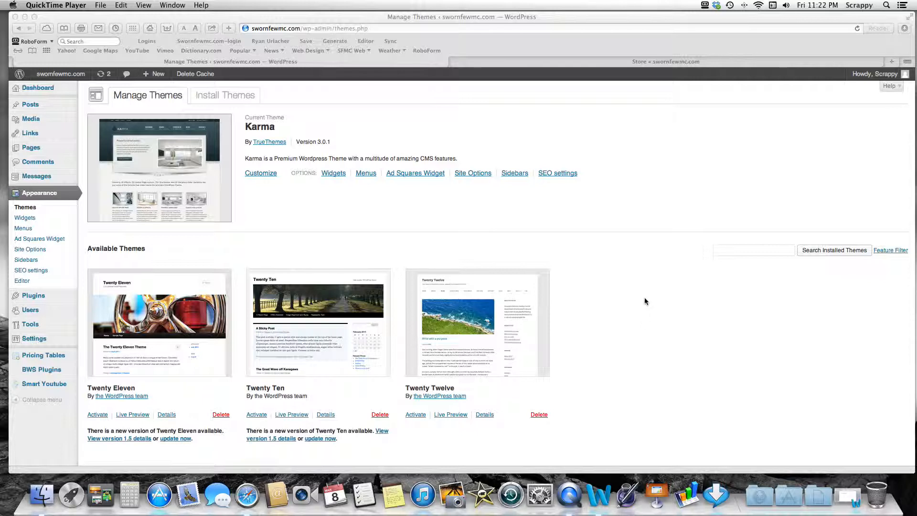
pyautogui.moveTo(226, 269)
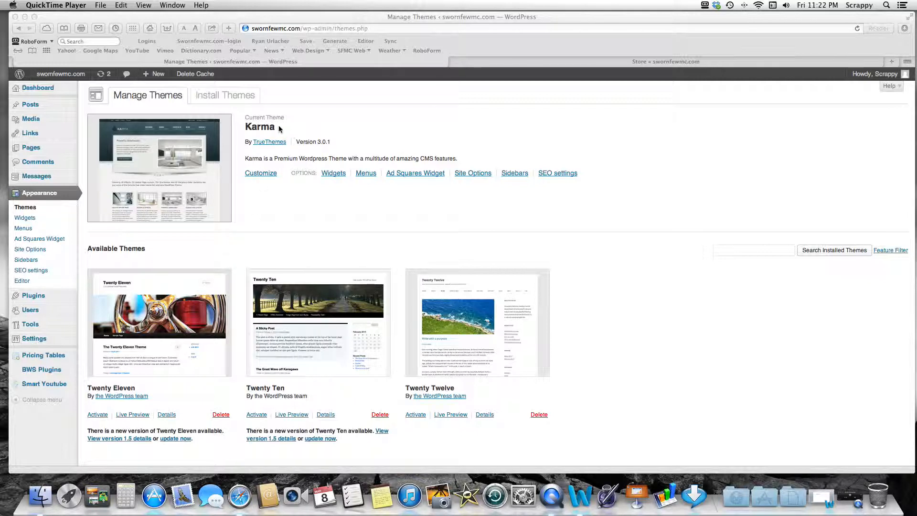
pyautogui.moveTo(280, 129)
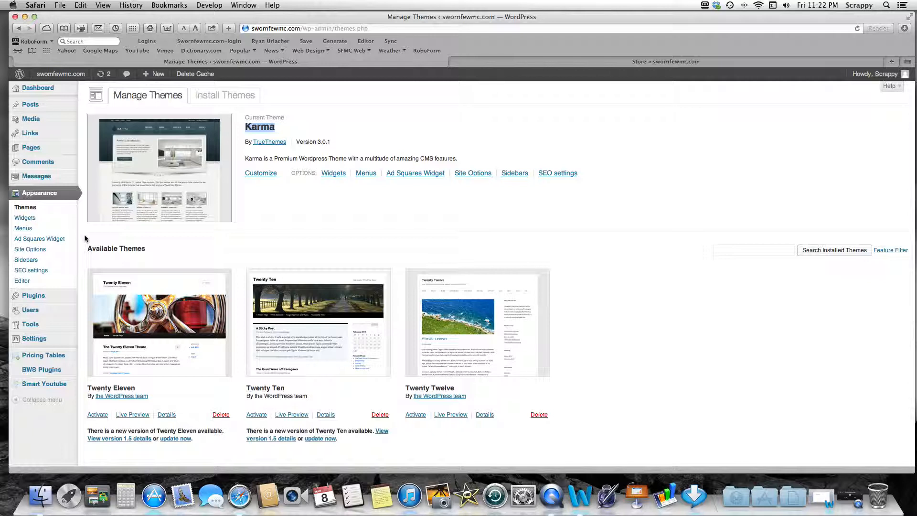
pyautogui.moveTo(234, 131)
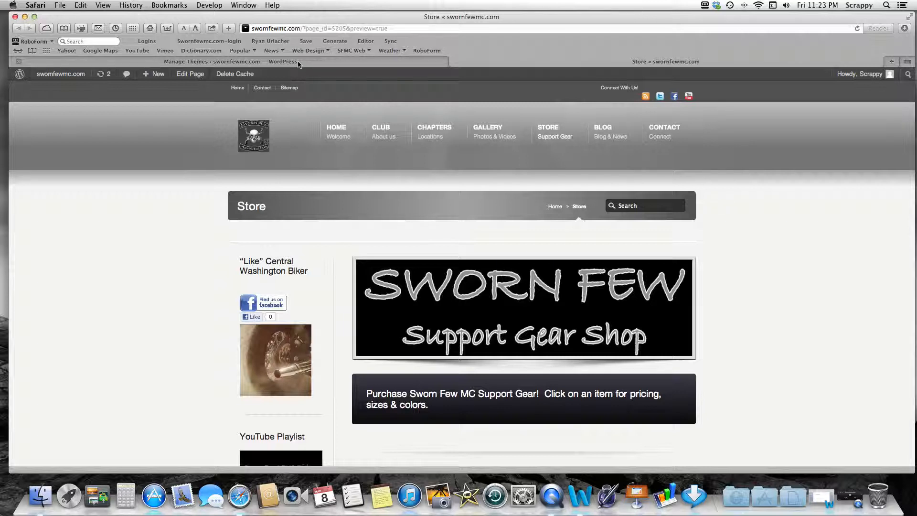
pyautogui.moveTo(371, 184)
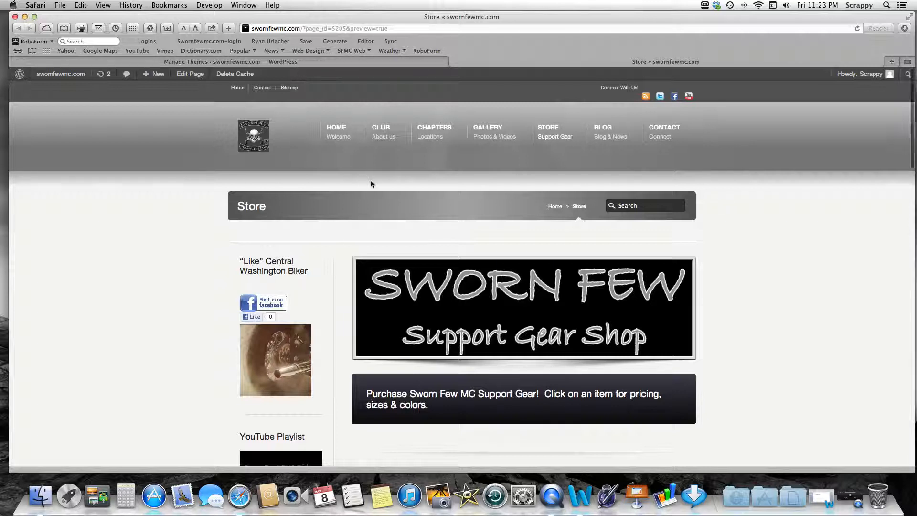
# Scroll the Store page preview to the bottom and back up to review it.
pyautogui.scroll(-3)
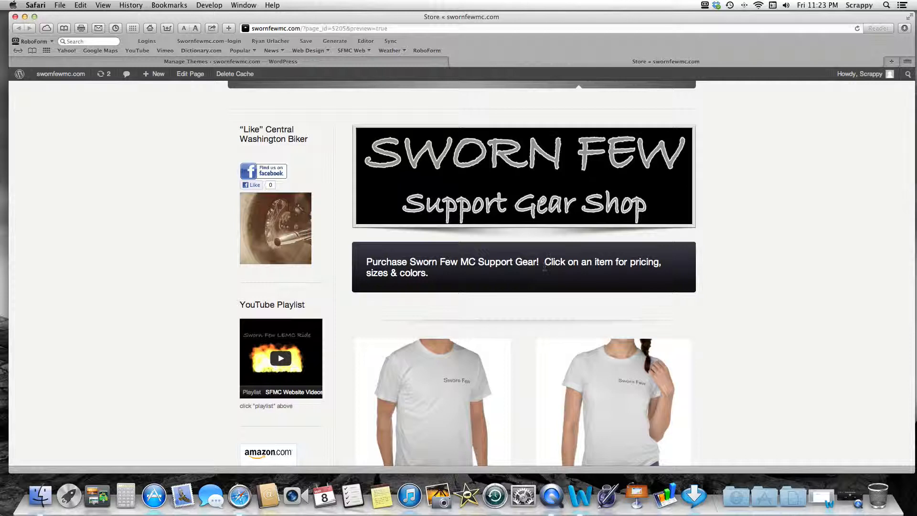
pyautogui.moveTo(358, 267)
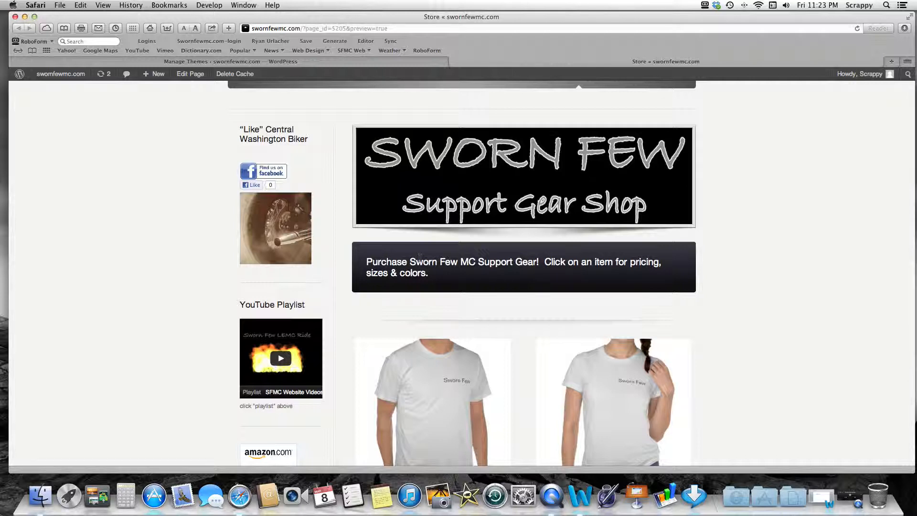
pyautogui.scroll(-3)
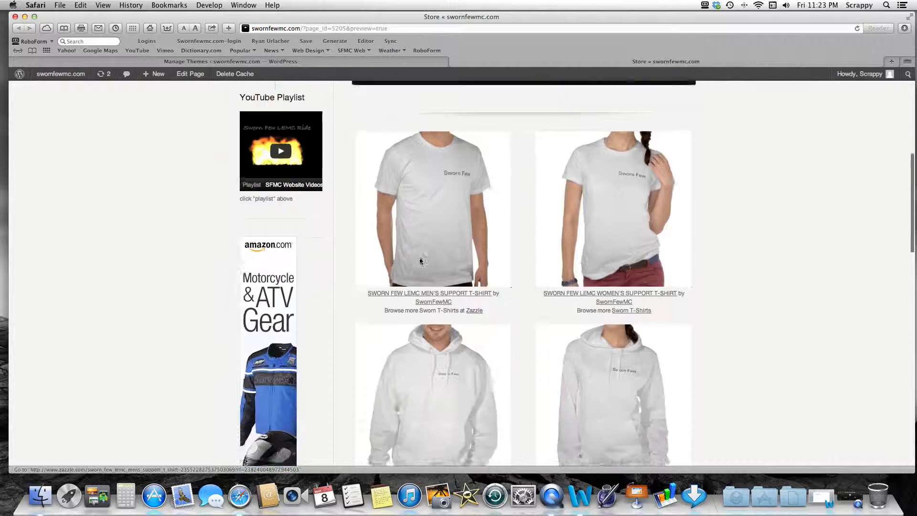
pyautogui.scroll(-3)
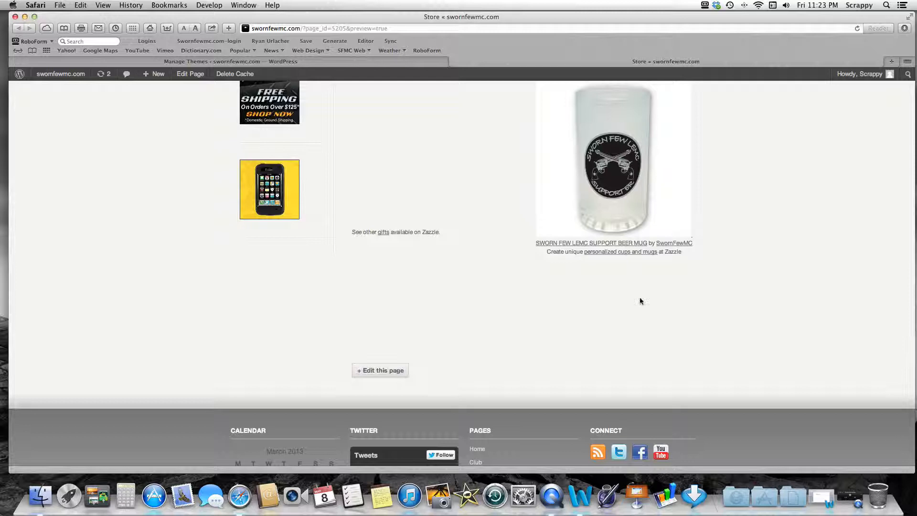
pyautogui.scroll(3)
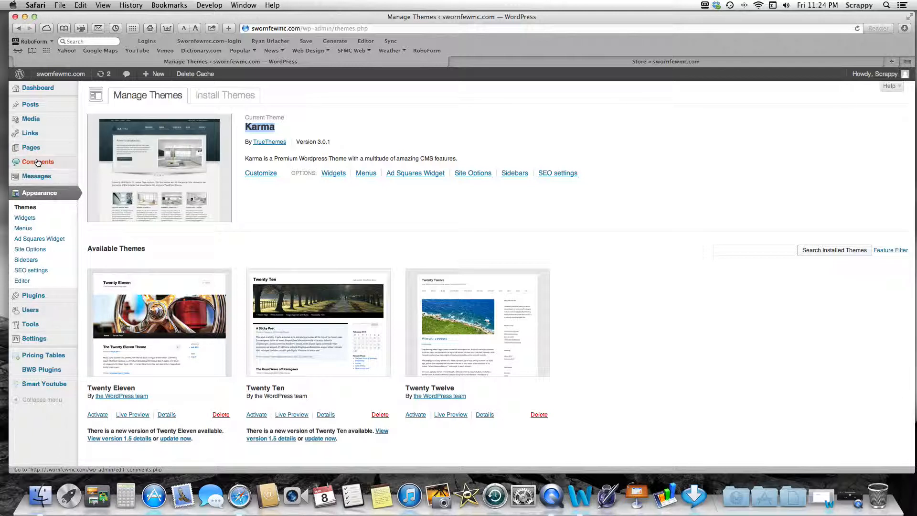
pyautogui.moveTo(30, 148)
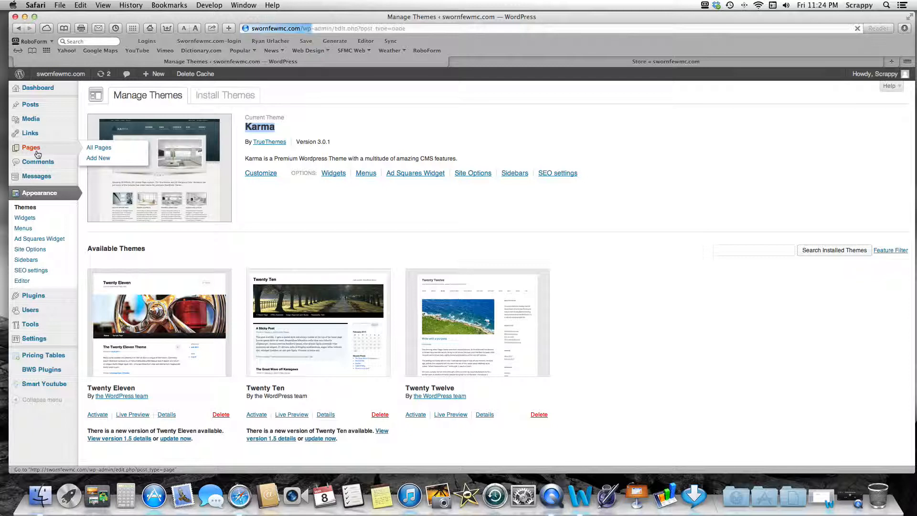
# From the Pages list, edit the 'Store - Draft' page.
pyautogui.click(98, 148)
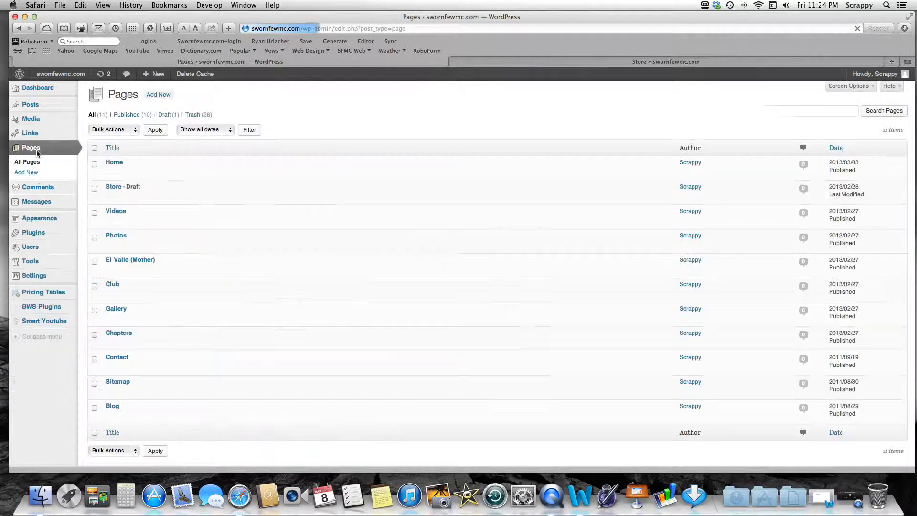
pyautogui.moveTo(124, 187)
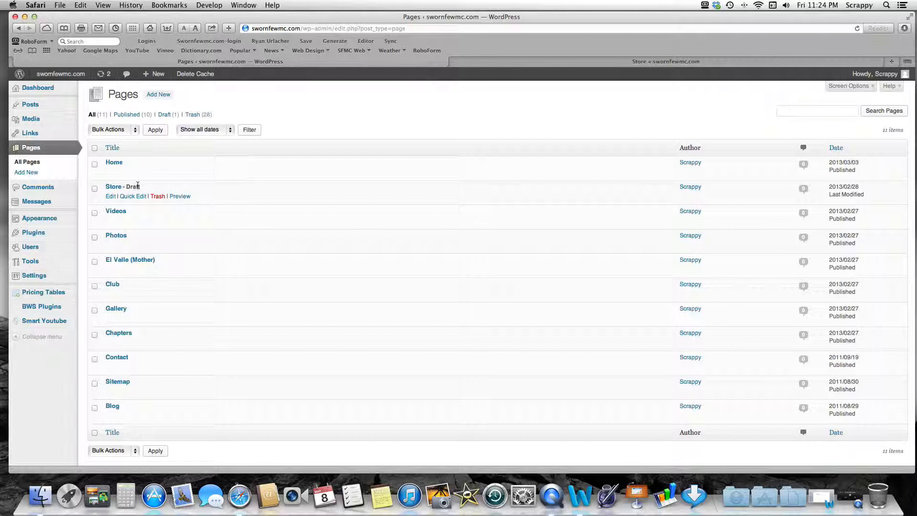
pyautogui.moveTo(111, 196)
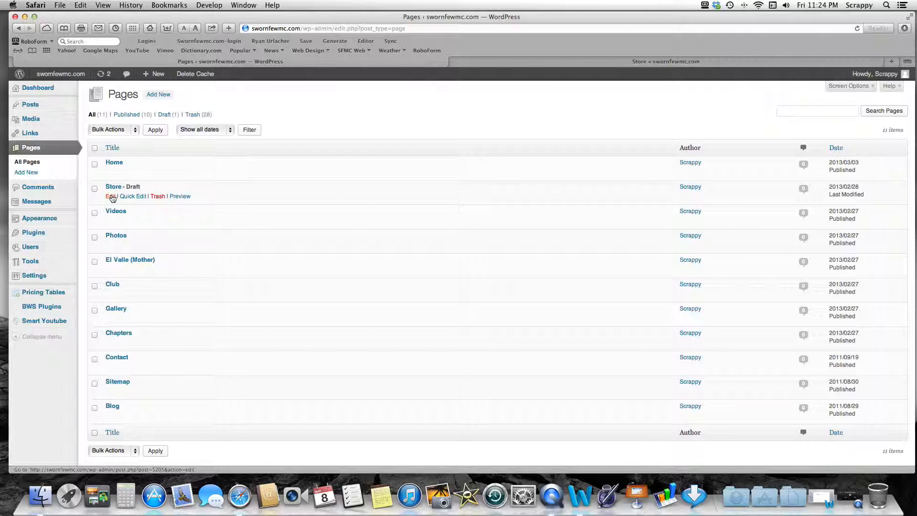
pyautogui.click(111, 196)
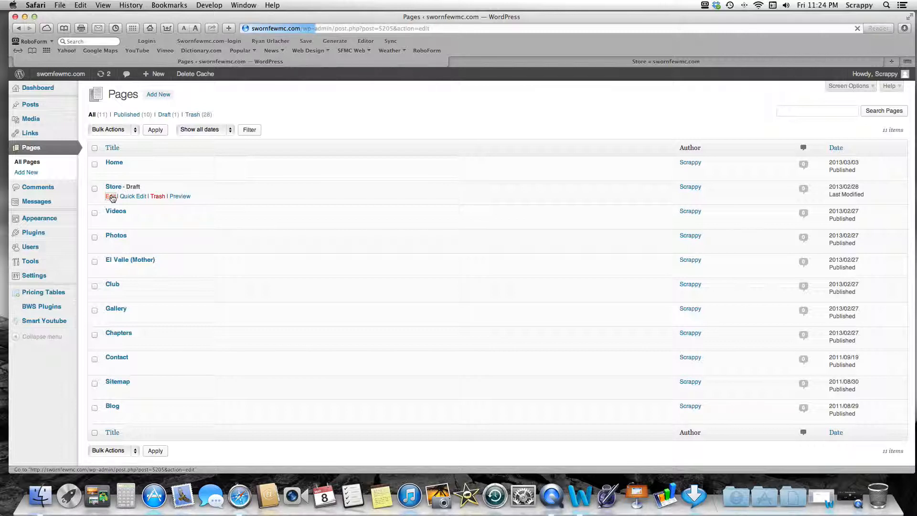
pyautogui.click(111, 196)
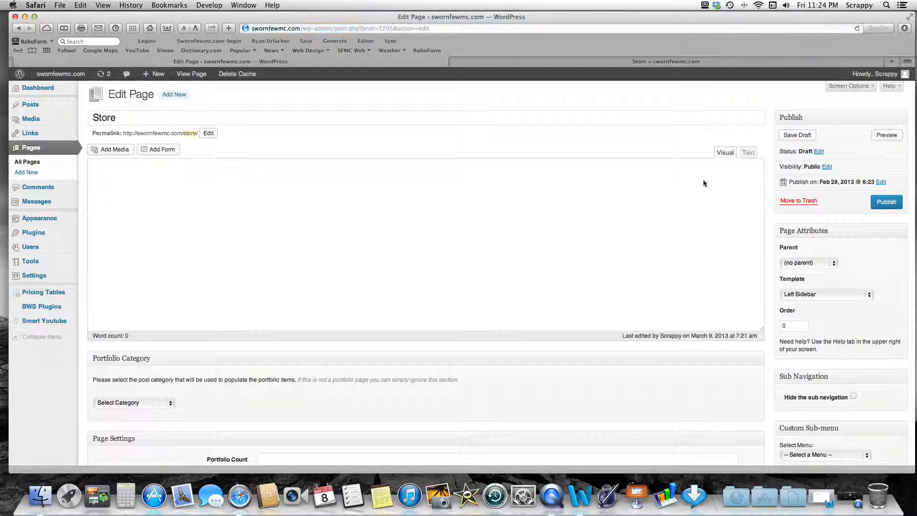
pyautogui.click(725, 152)
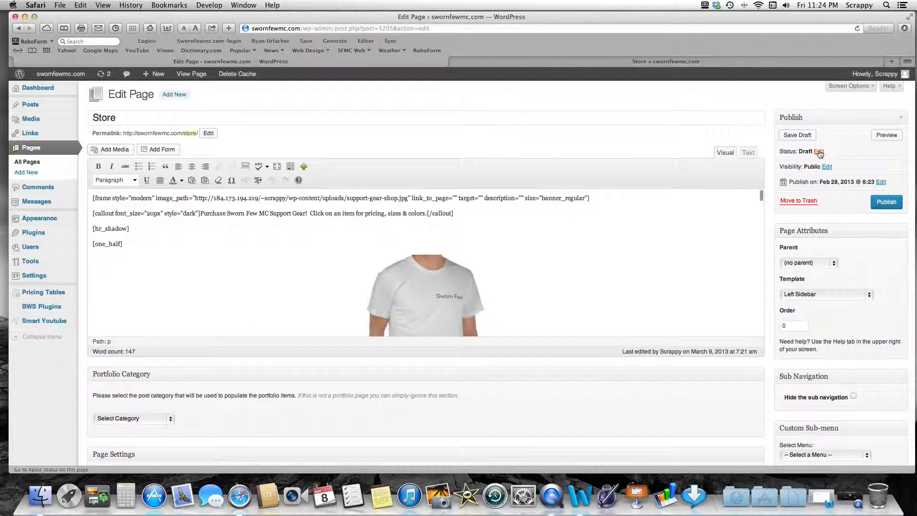
pyautogui.click(819, 151)
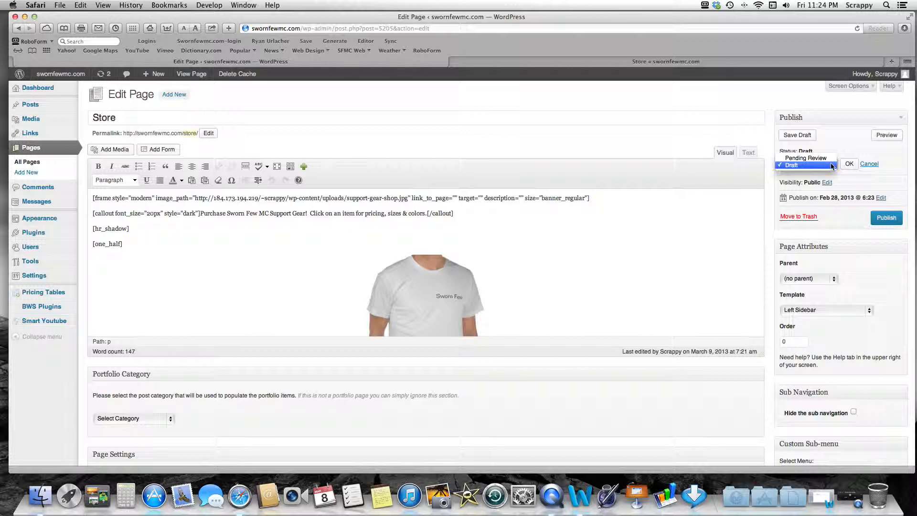
pyautogui.click(791, 164)
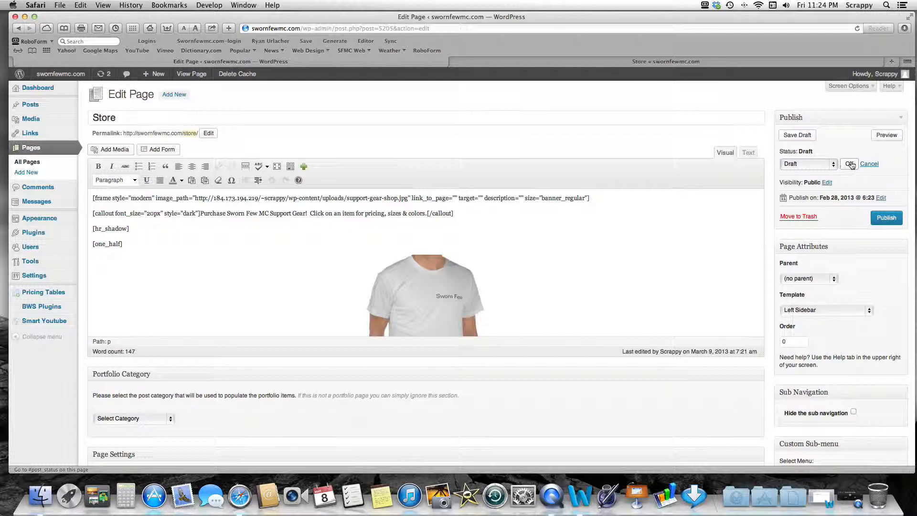
pyautogui.click(849, 163)
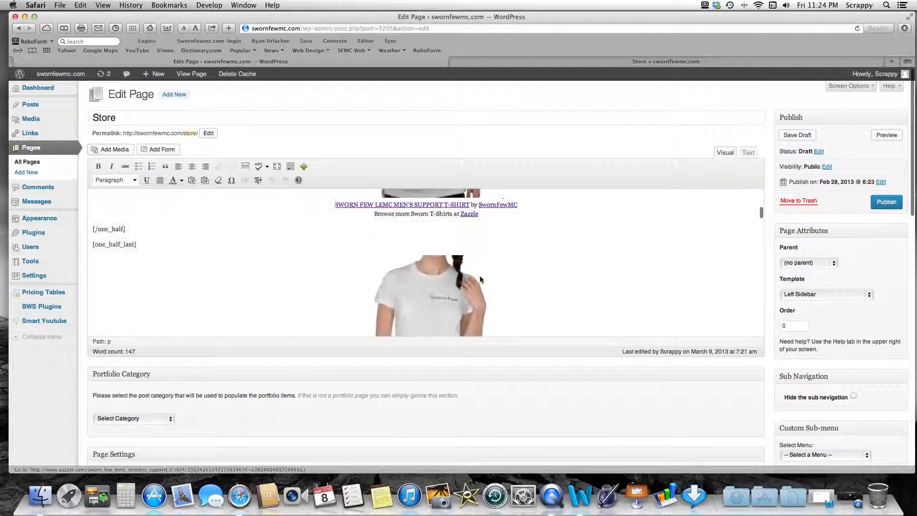
# Bring up the Shortcodes picker on the empty line below [/one_half_last].
pyautogui.scroll(-3)
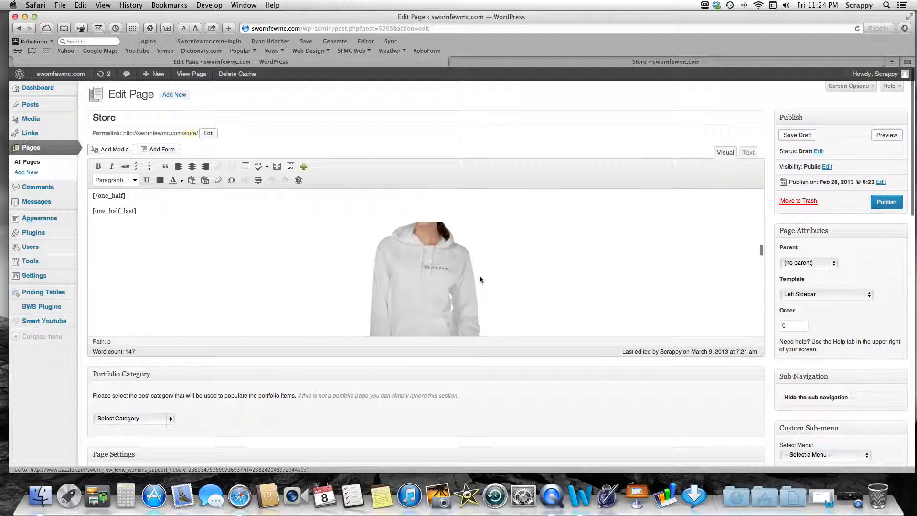
pyautogui.scroll(-3)
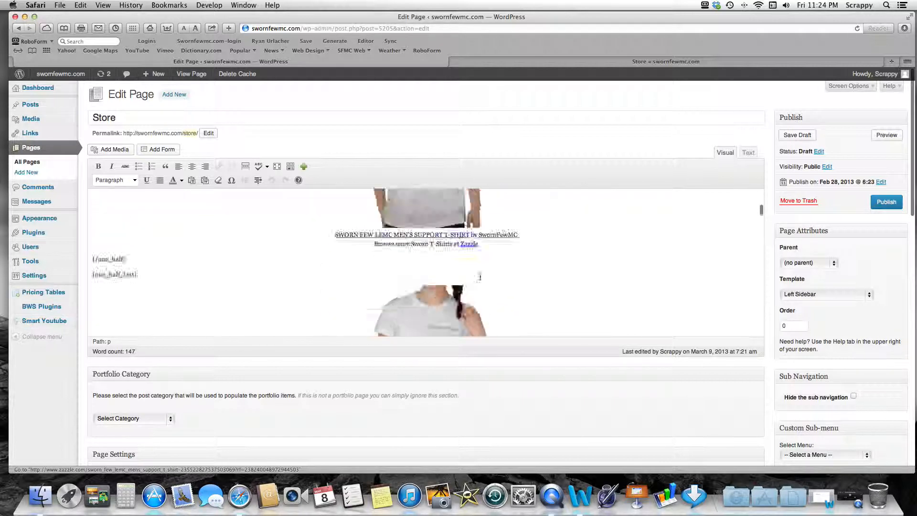
pyautogui.scroll(-3)
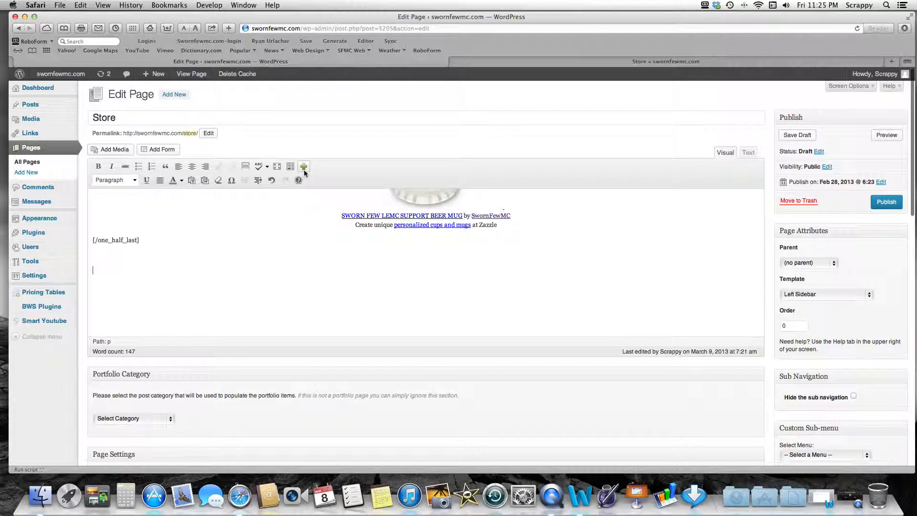
pyautogui.click(304, 167)
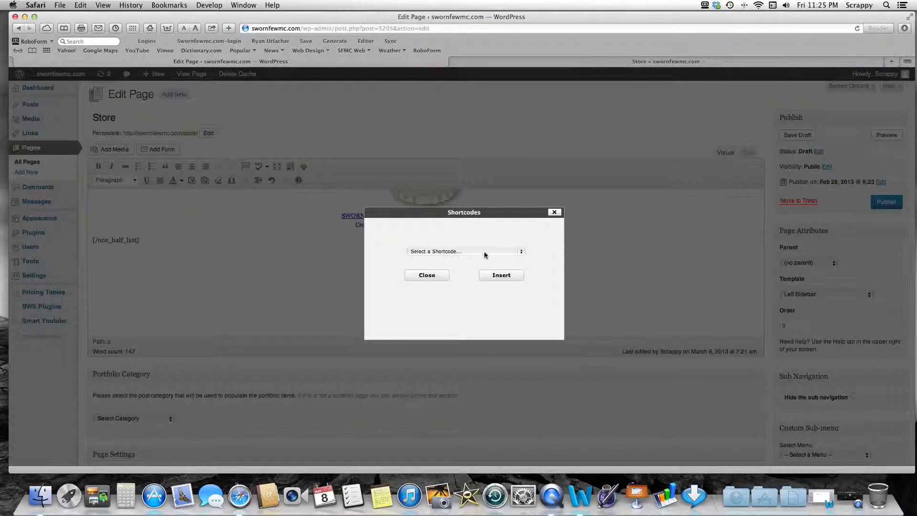
# Insert a Black callout box from Callout Boxes at the end of the page content.
pyautogui.click(464, 252)
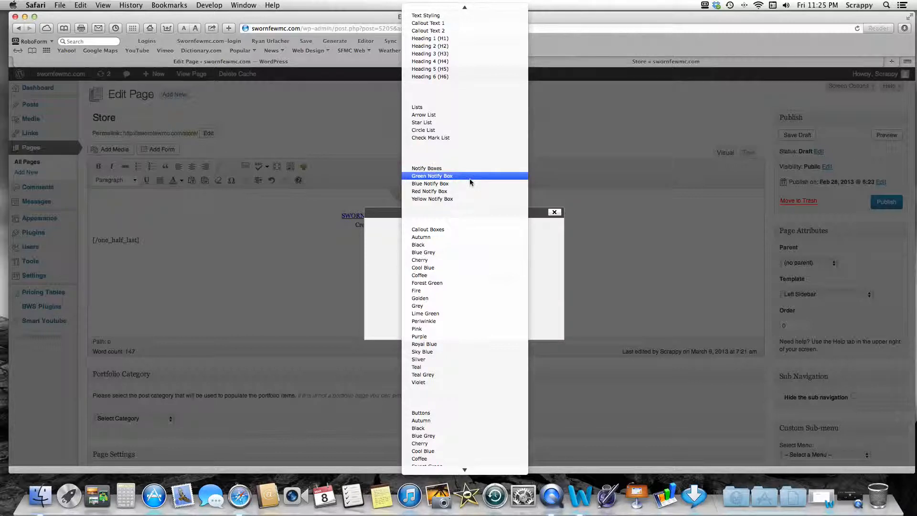
pyautogui.moveTo(462, 179)
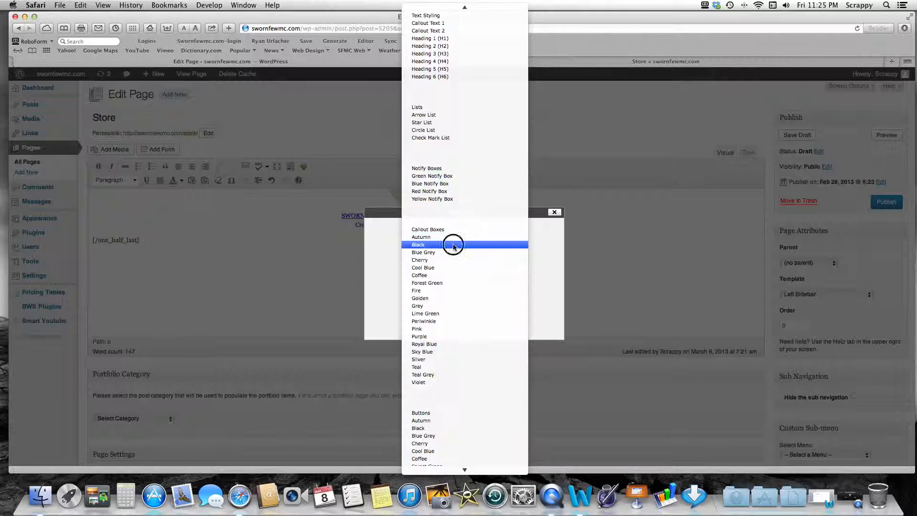
pyautogui.click(418, 244)
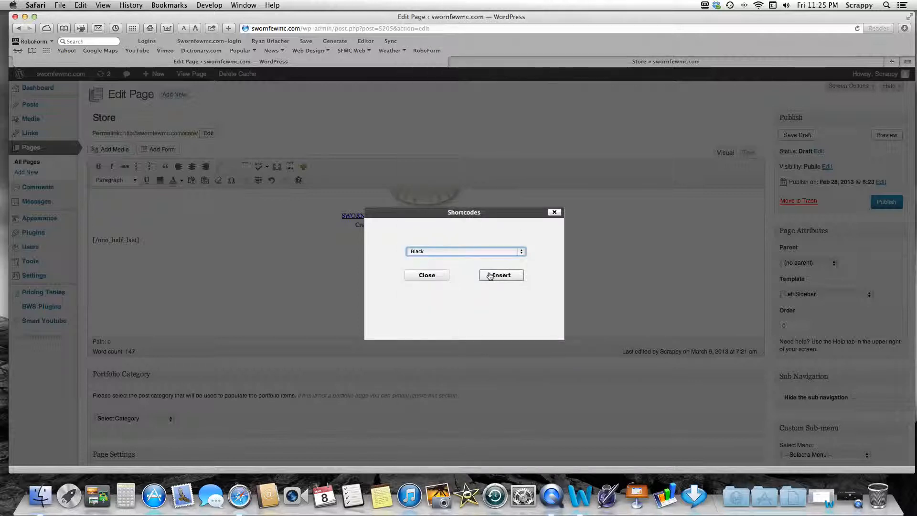
pyautogui.click(499, 275)
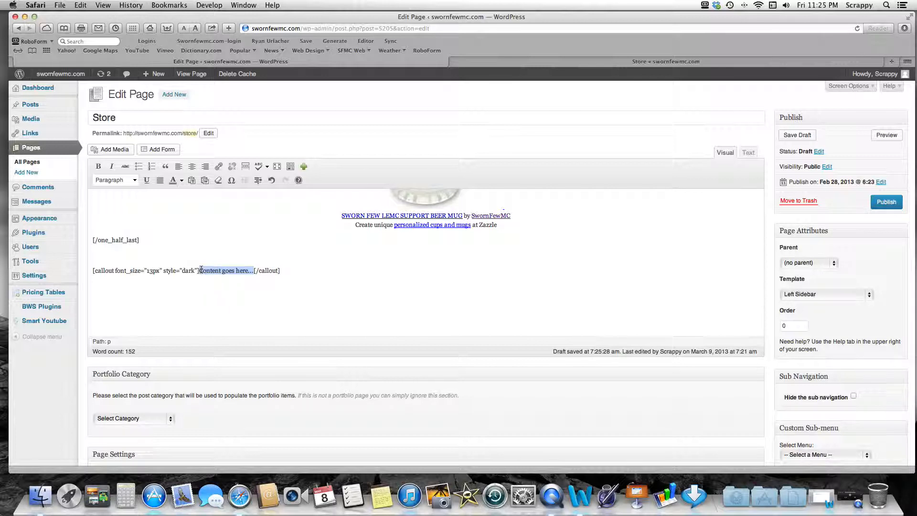
# Replace 'content goes here...' with 'Thanks for visiting our store!' and preview the page.
pyautogui.press('Delete')
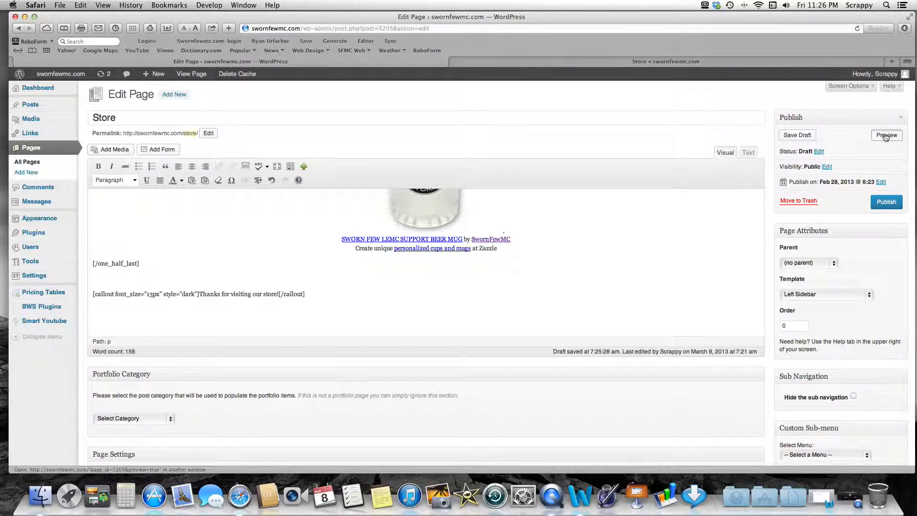
pyautogui.click(886, 135)
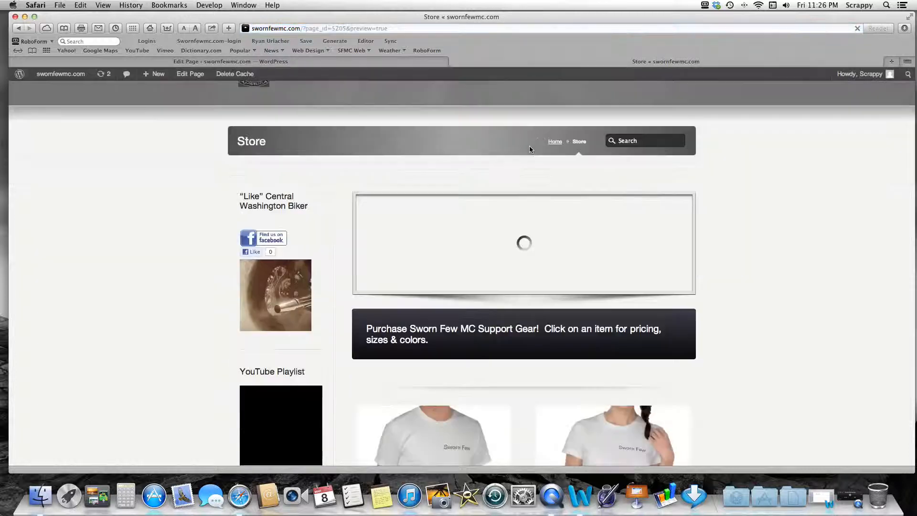
pyautogui.scroll(-3)
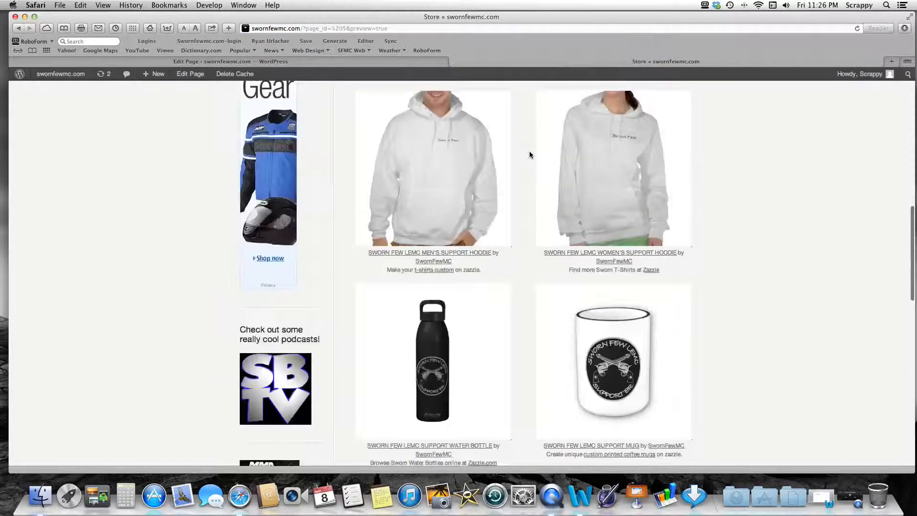
pyautogui.scroll(-3)
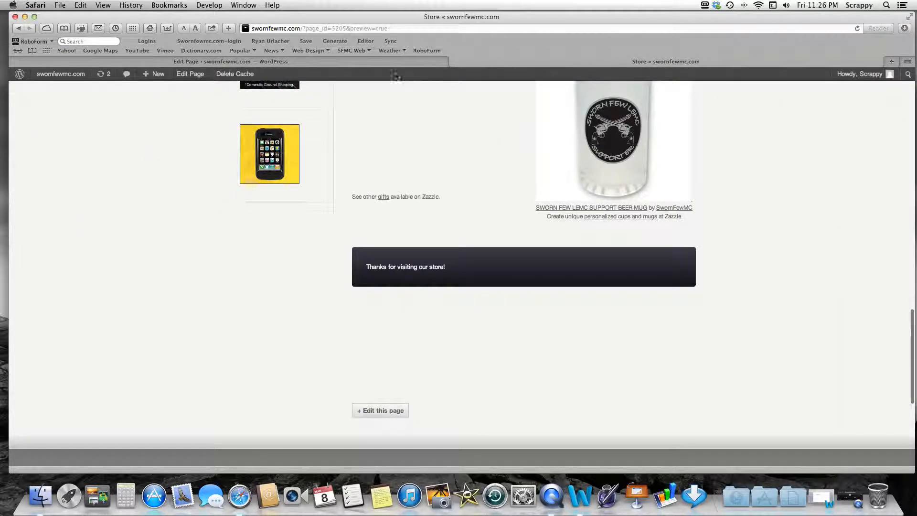
pyautogui.click(379, 410)
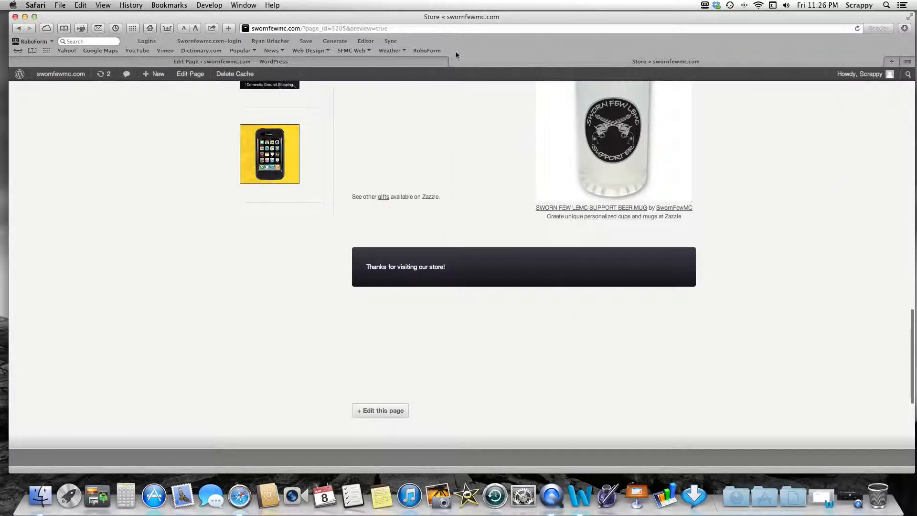
# Preview the Store page again and scroll down to check the 20px callout text.
pyautogui.click(379, 409)
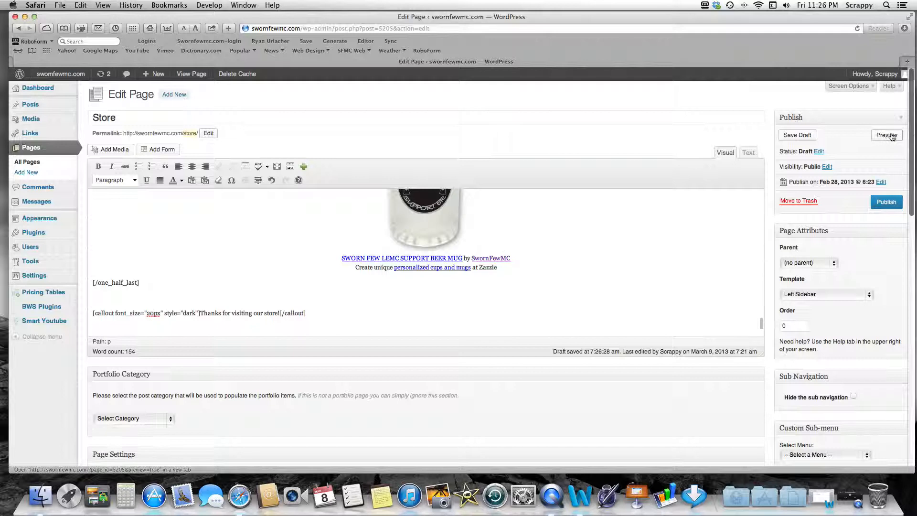
pyautogui.click(886, 135)
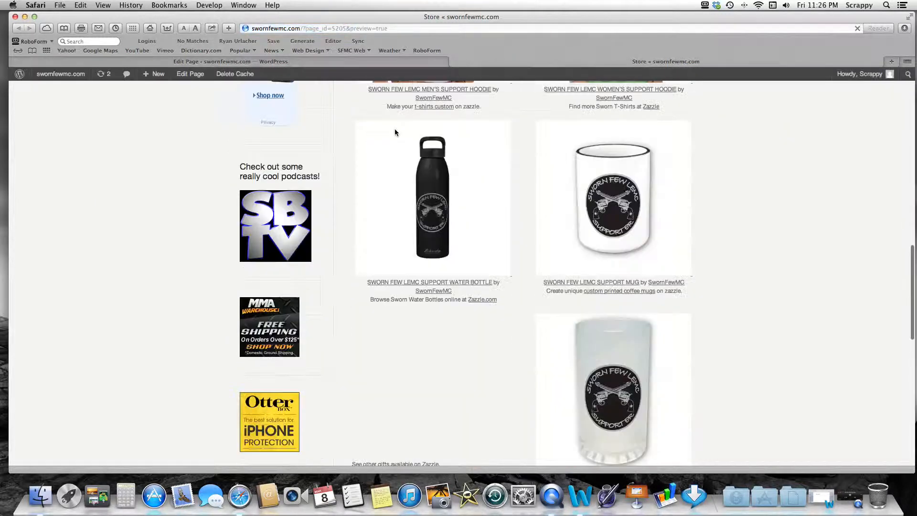
pyautogui.scroll(-3)
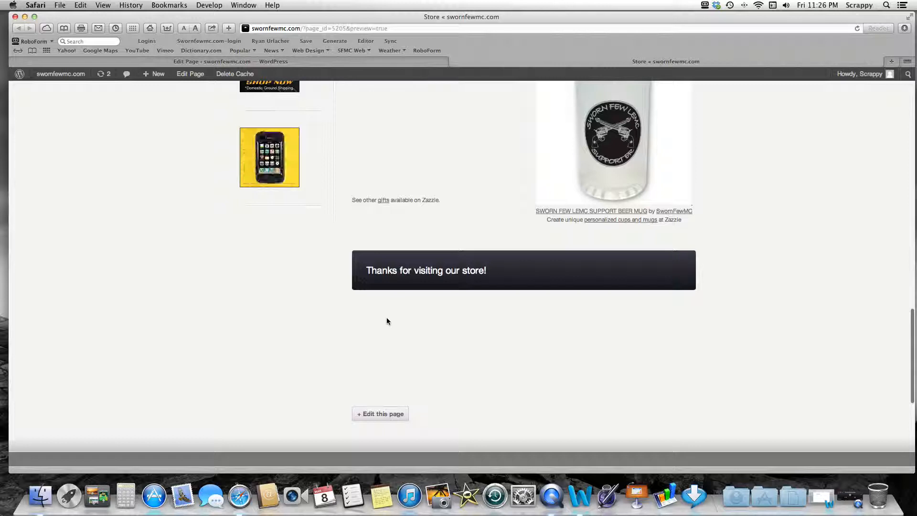
pyautogui.scroll(-3)
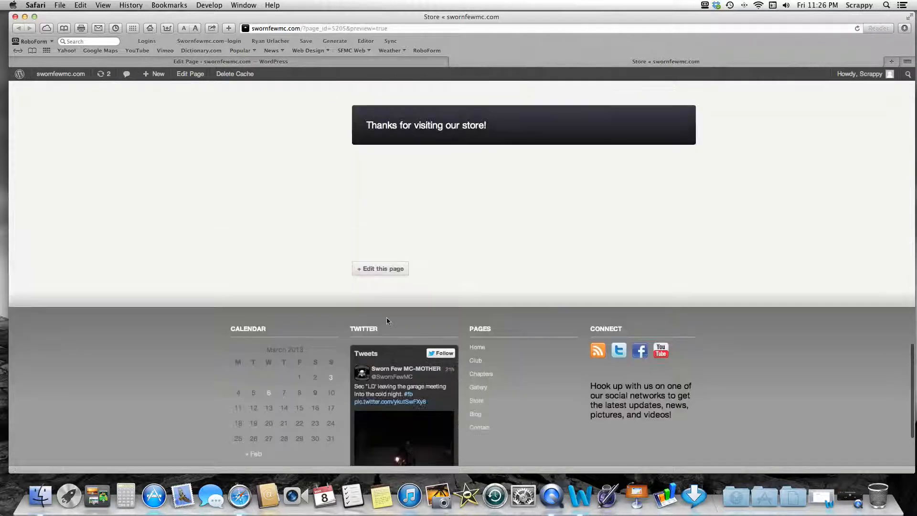
pyautogui.scroll(-3)
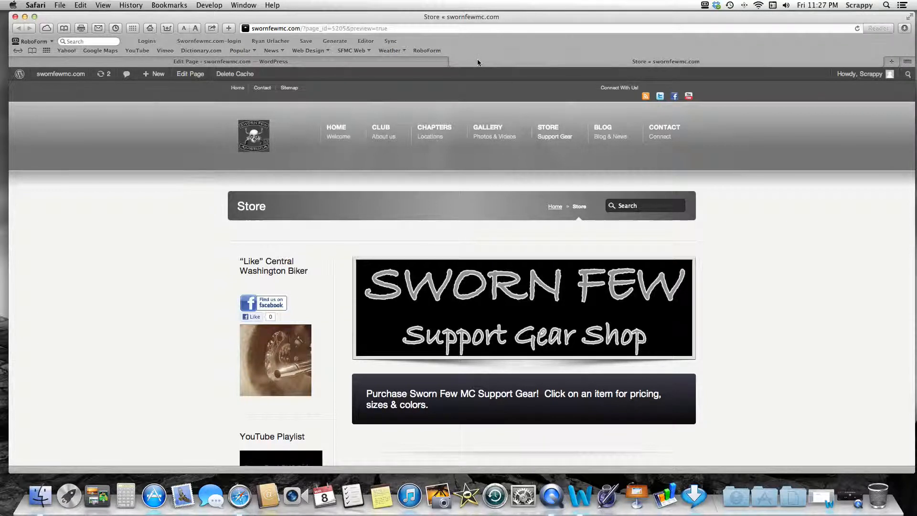
pyautogui.moveTo(418, 64)
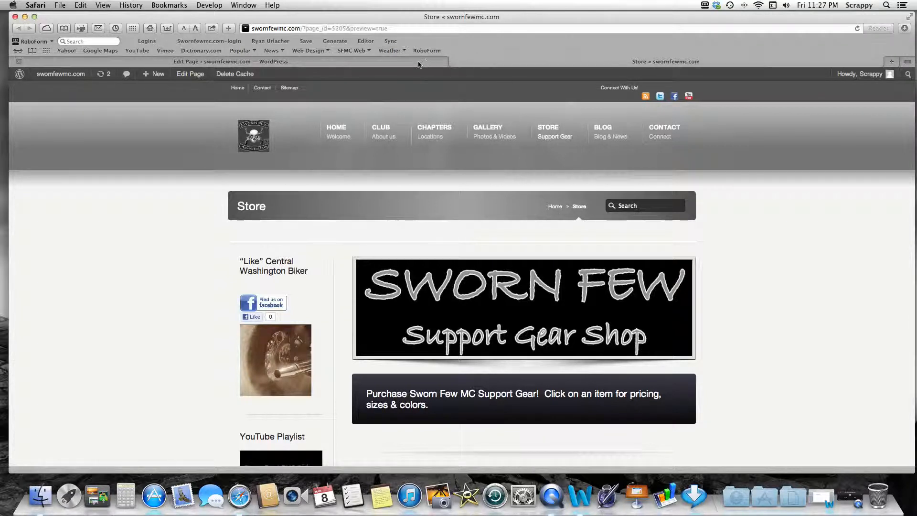
# Publish the Store page so its status shows Published.
pyautogui.click(190, 73)
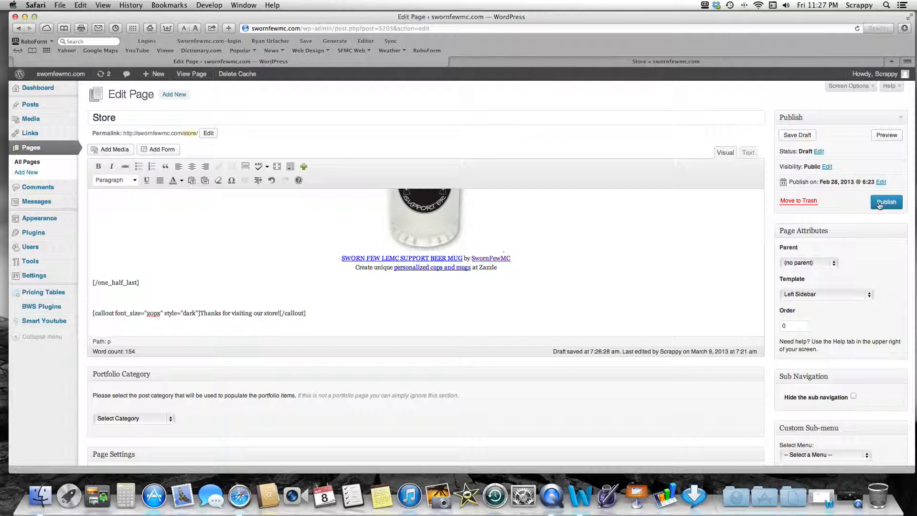
pyautogui.click(887, 202)
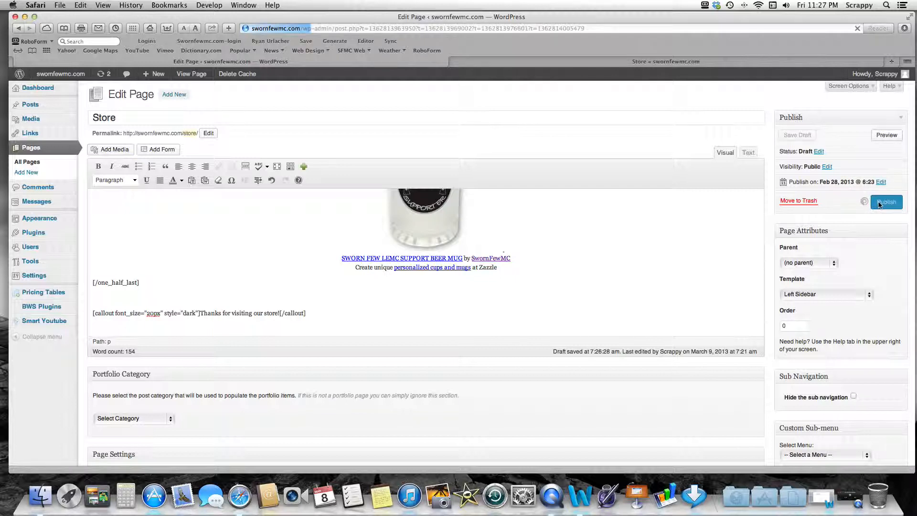
pyautogui.click(886, 201)
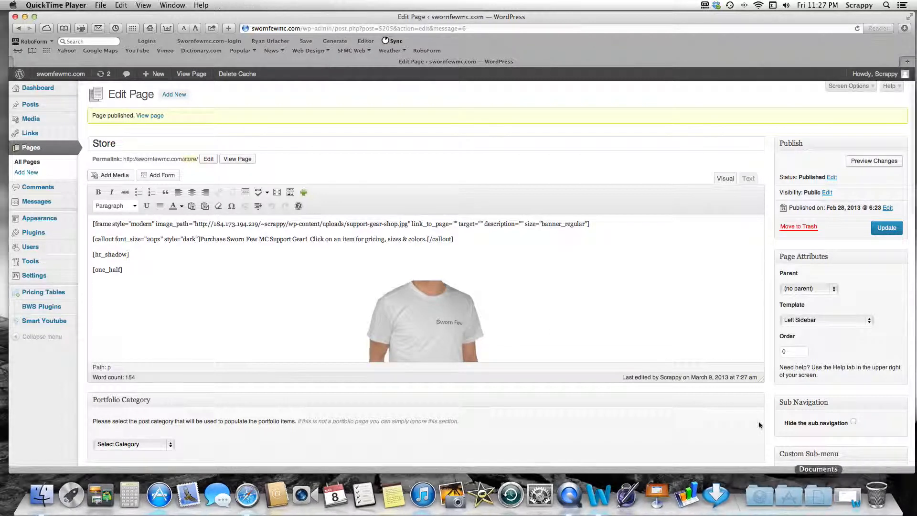
pyautogui.moveTo(697, 316)
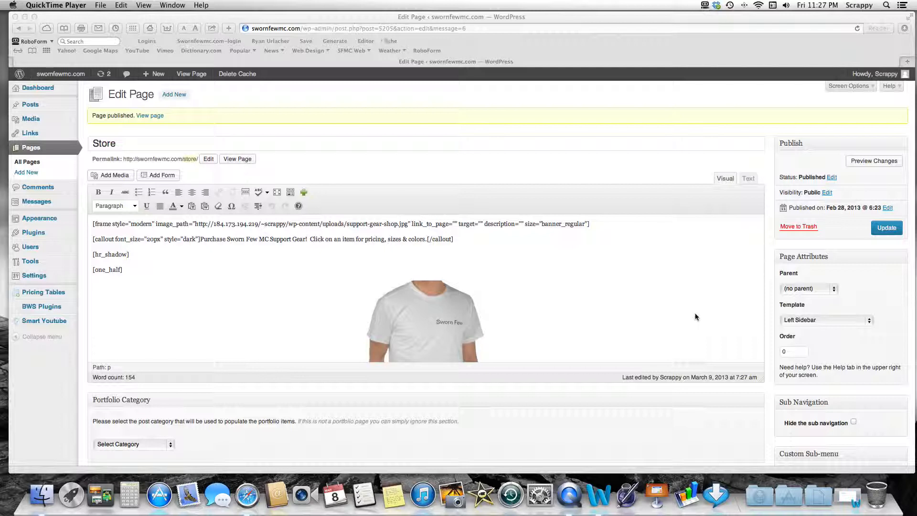